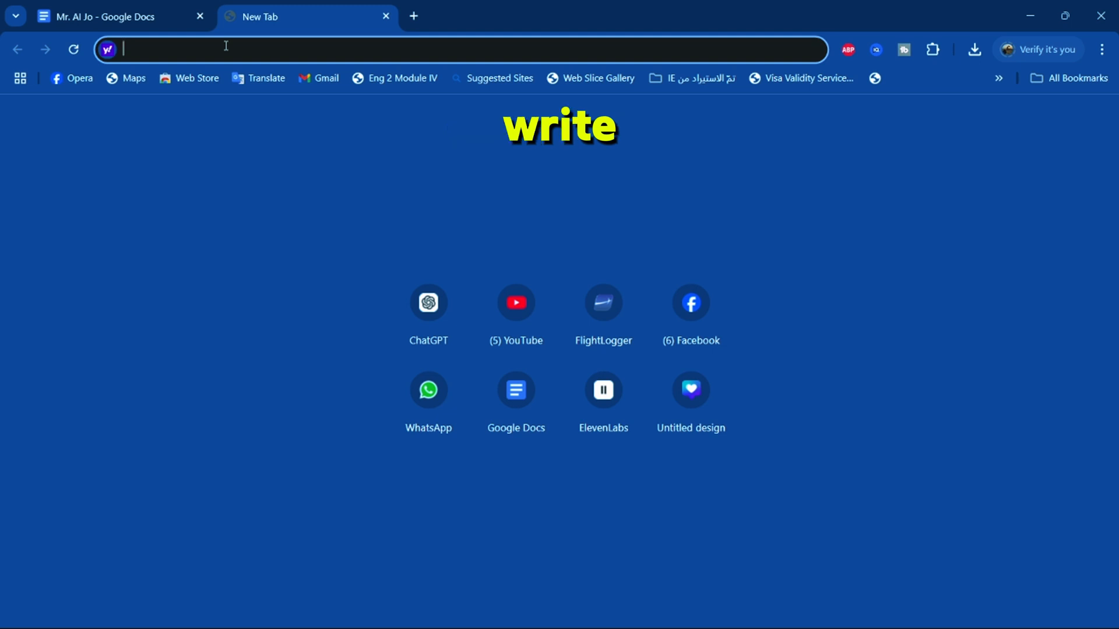
Step: Search Yahoo for "kling ai" from the address bar
text(kling ai)
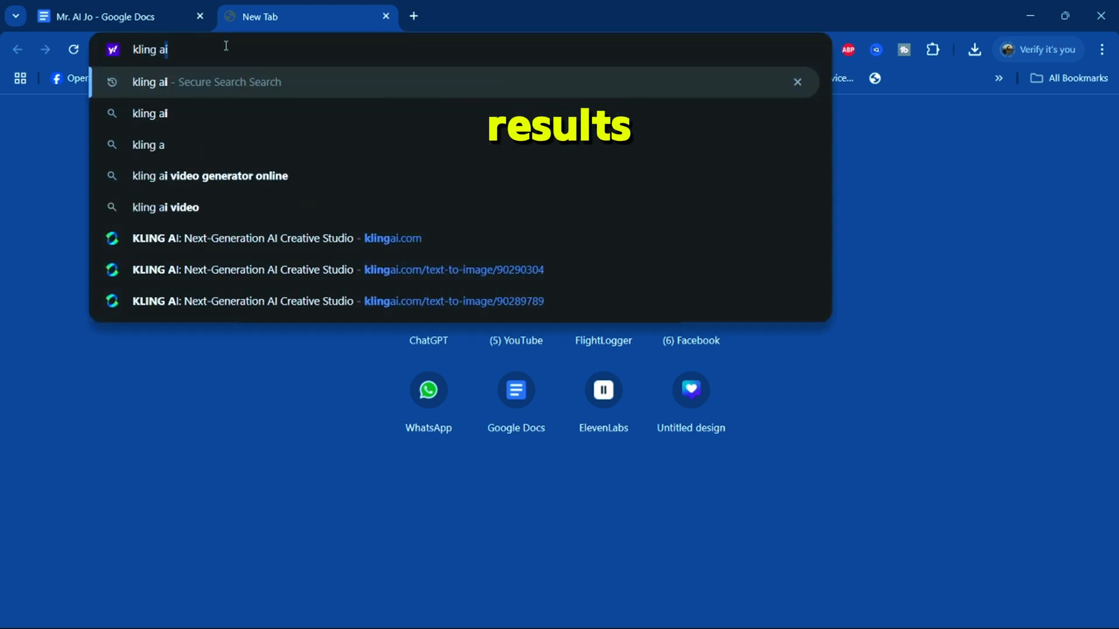
key(Enter)
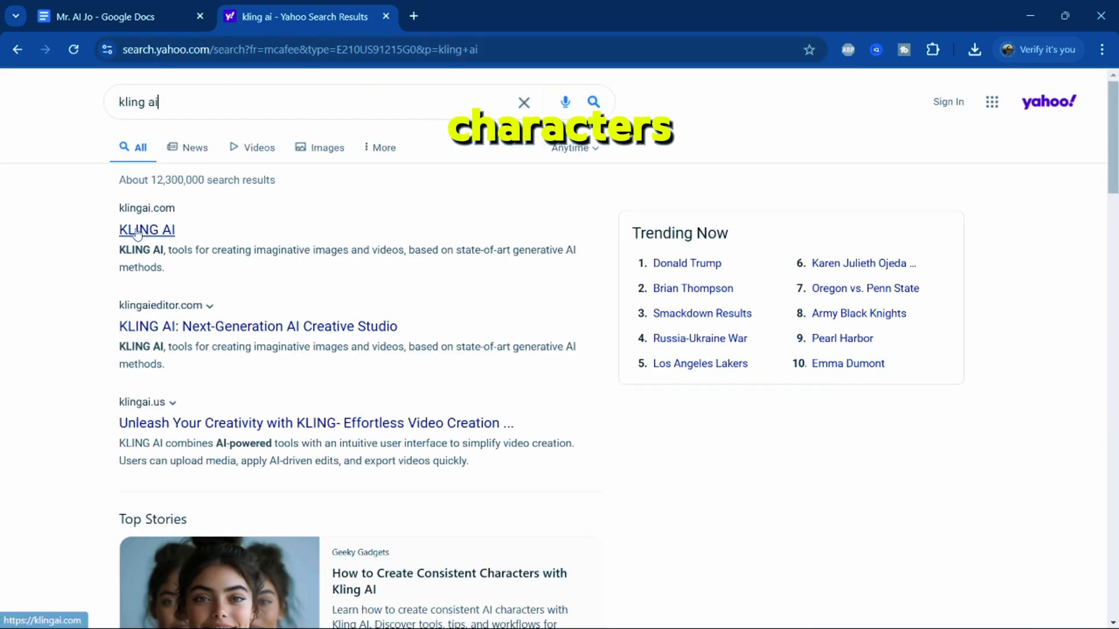
Step: Sign up on the Kling AI site with email and password, then verify with the emailed code
click(146, 229)
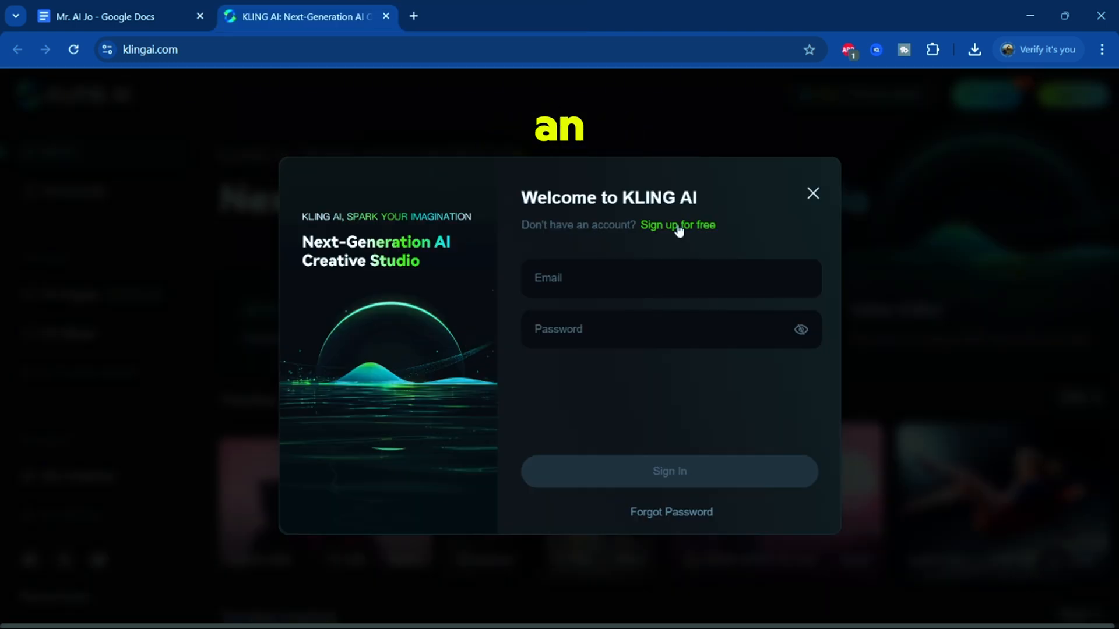
click(677, 225)
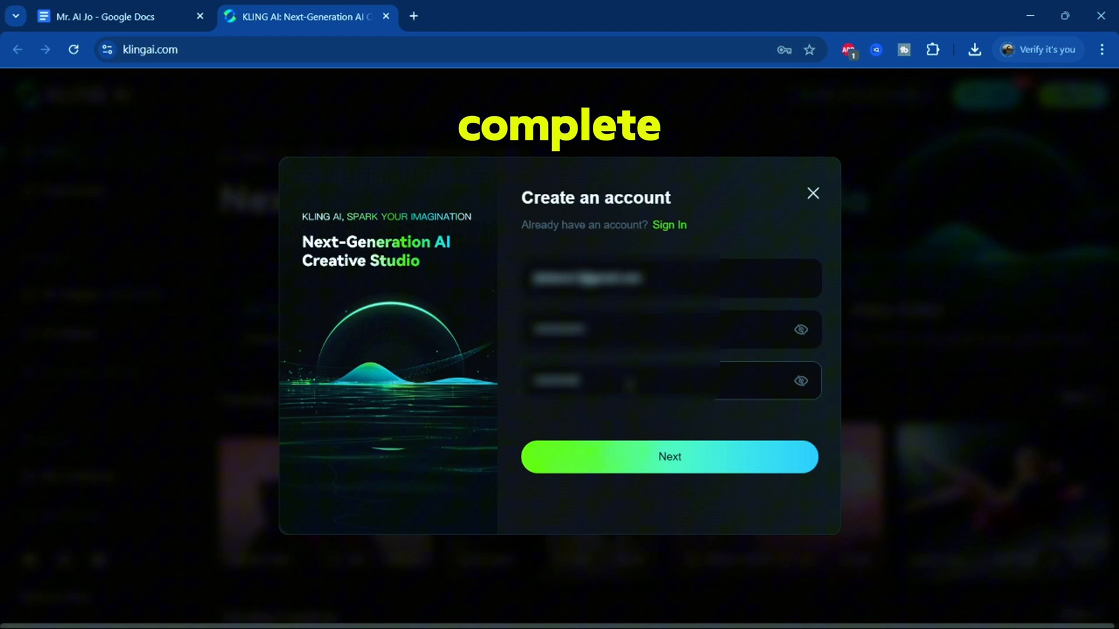
click(669, 457)
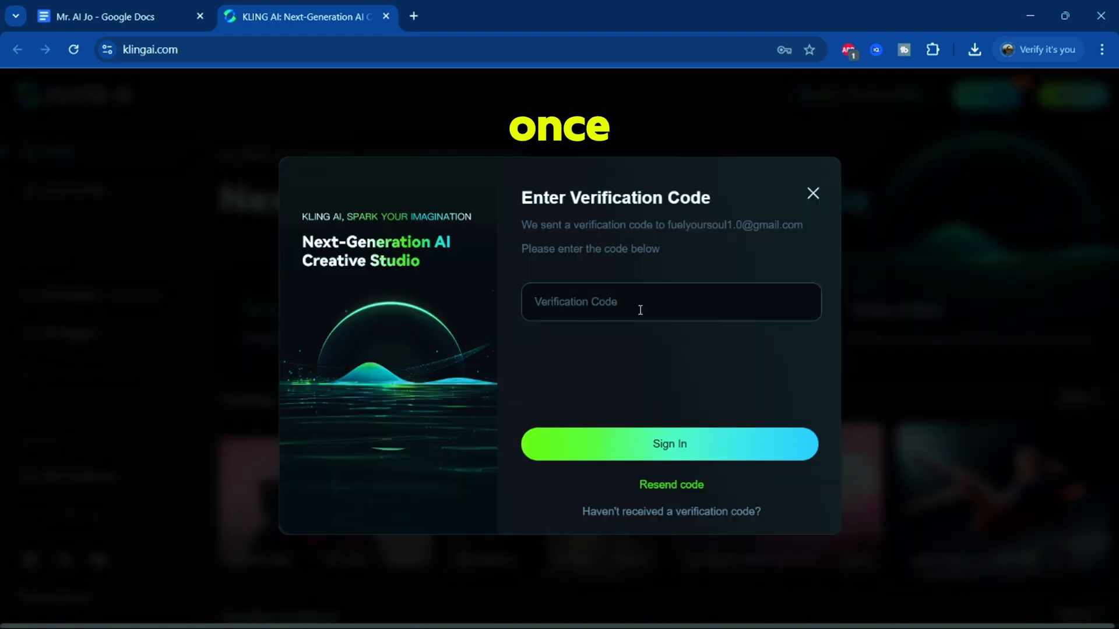
click(668, 444)
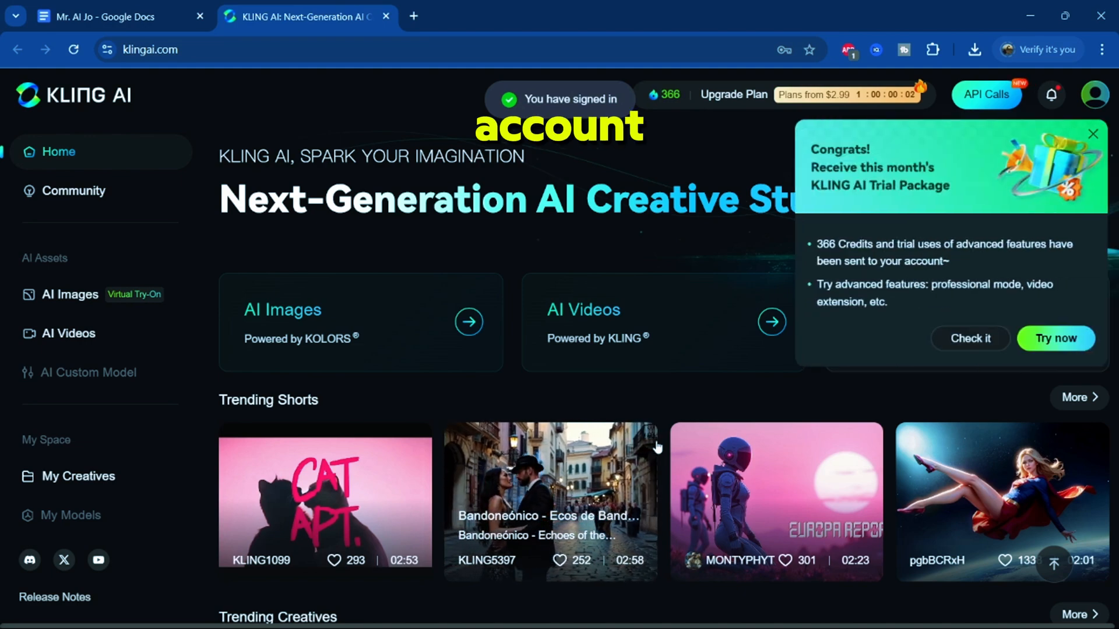
scroll(down, 3)
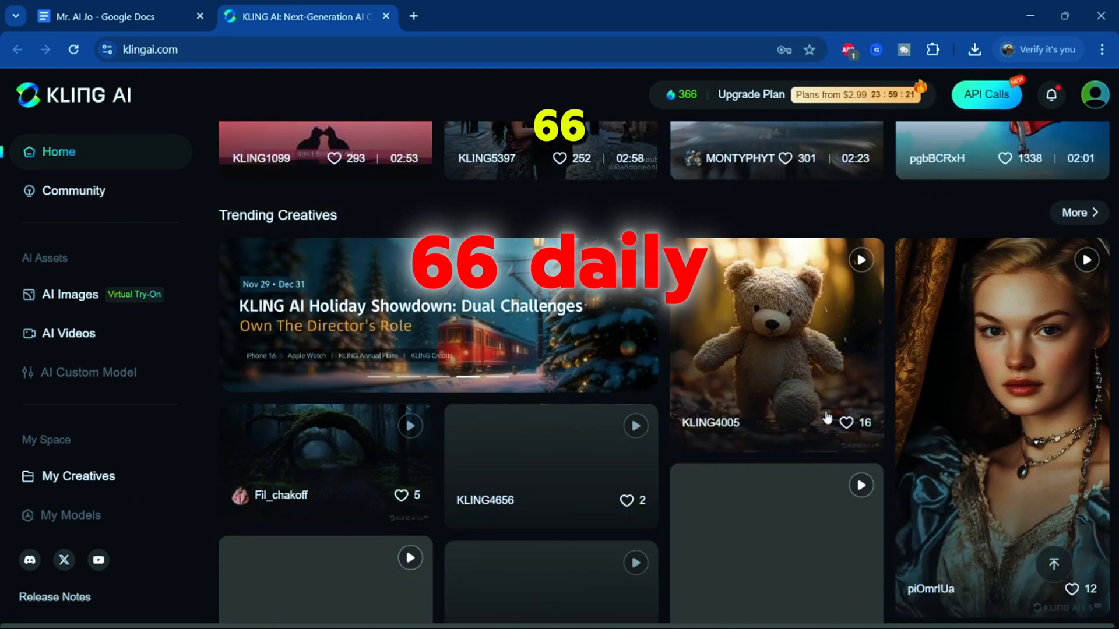
scroll(down, 3)
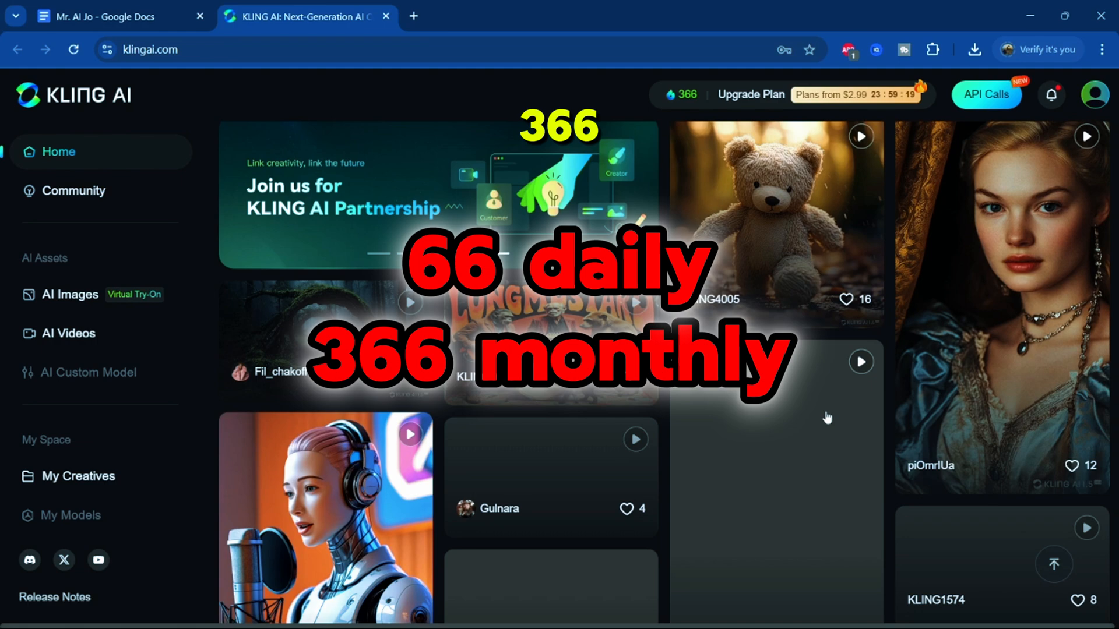
scroll(down, 3)
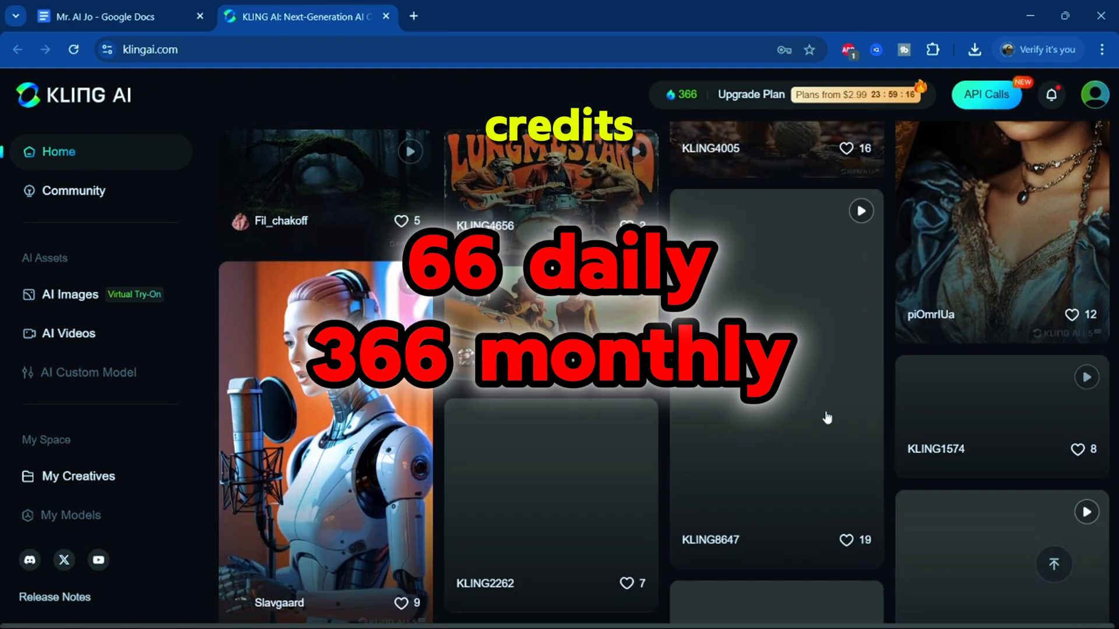
scroll(down, 3)
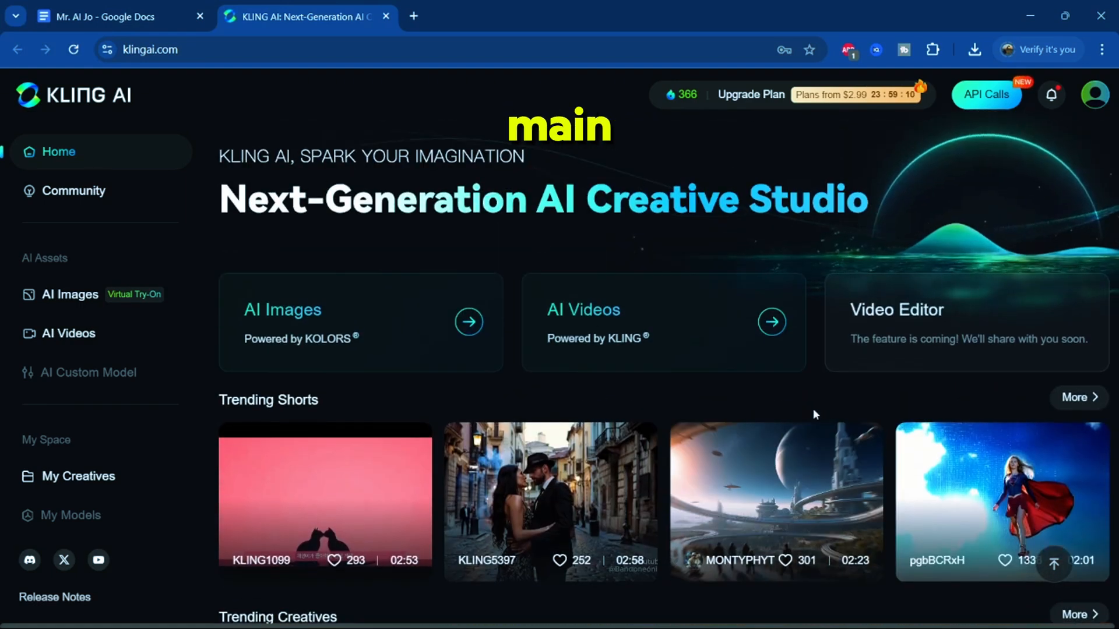
mouse_move(321, 329)
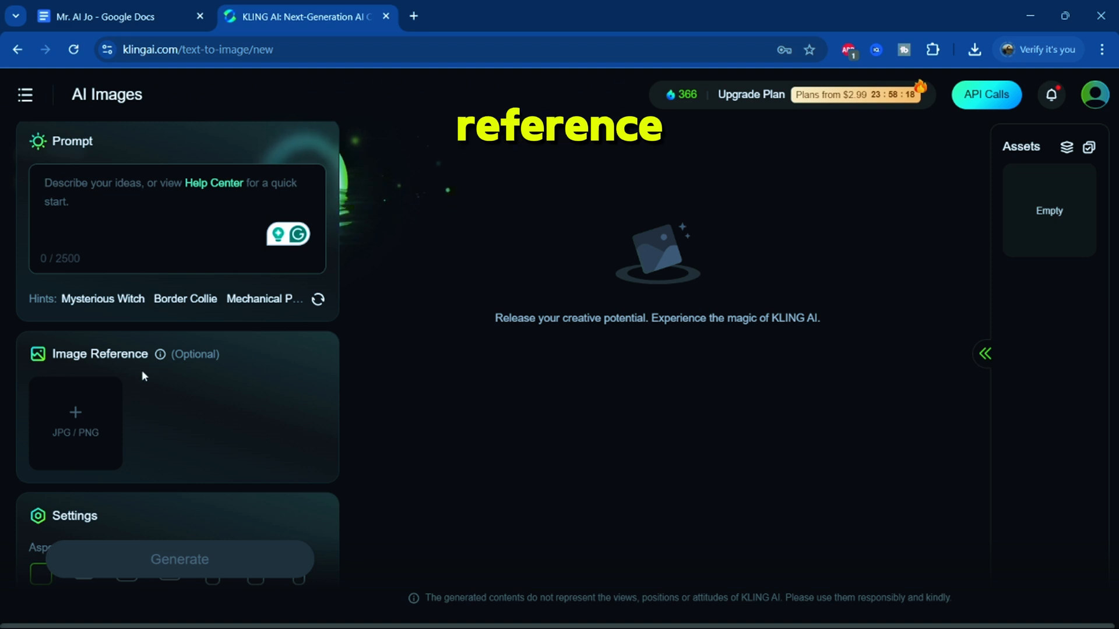
mouse_move(160, 355)
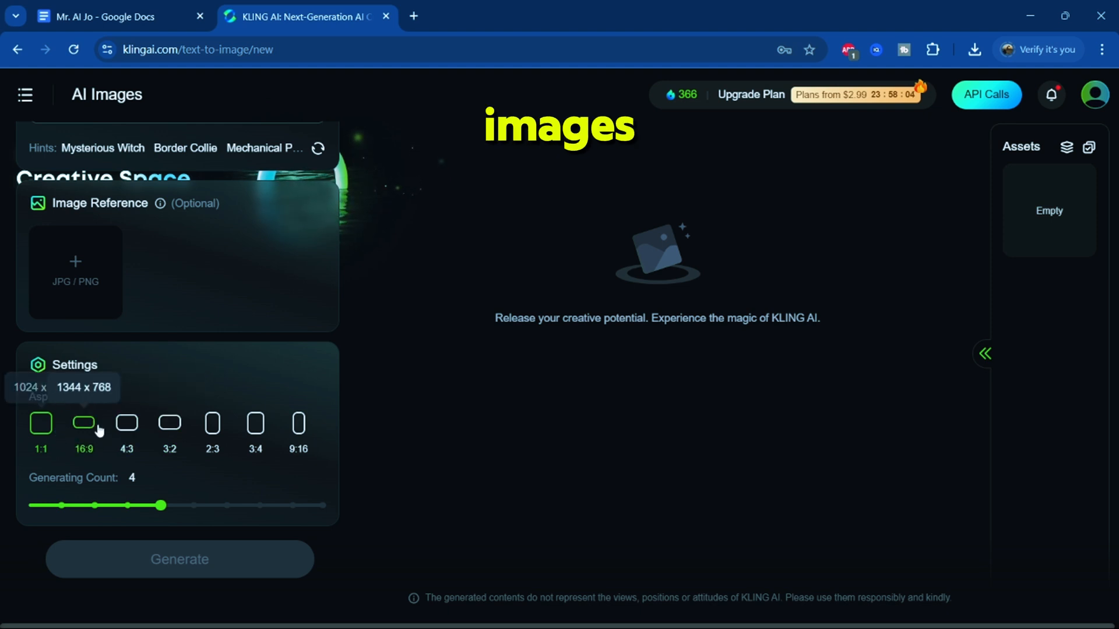
Step: Try the aspect ratio options and leave the Generating Count slider at 4 images
click(299, 423)
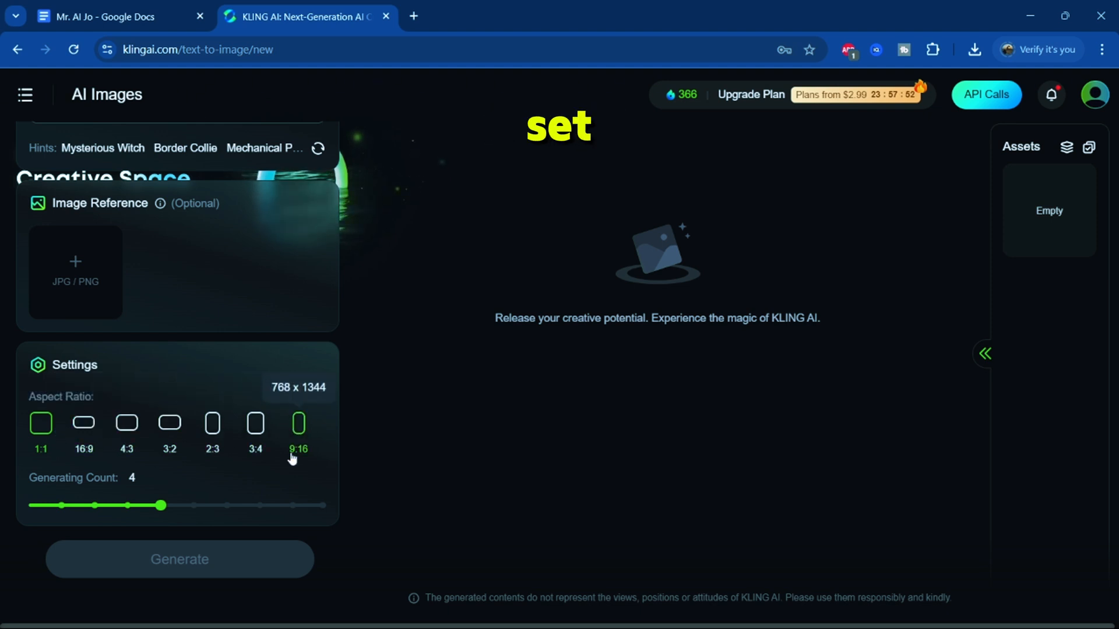
drag(161, 505, 98, 505)
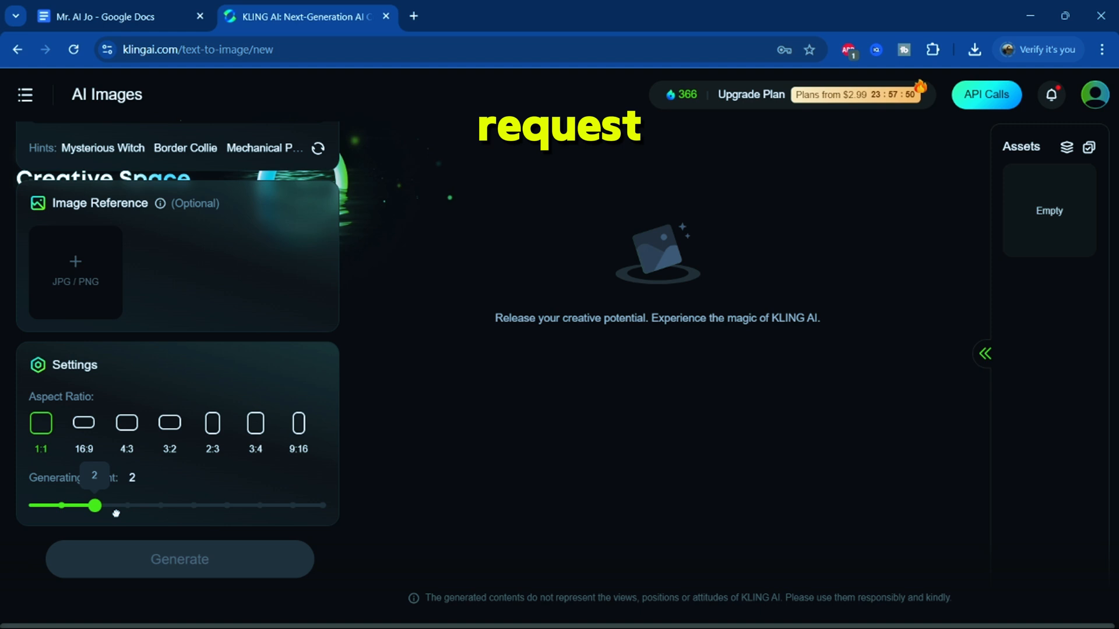
drag(96, 505, 161, 506)
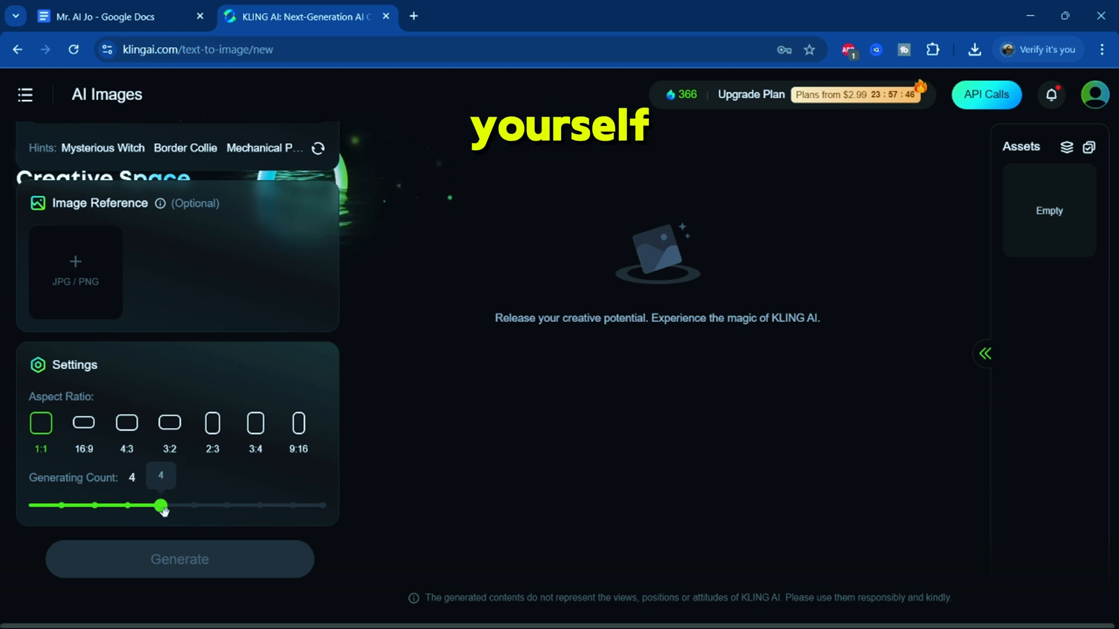
click(96, 16)
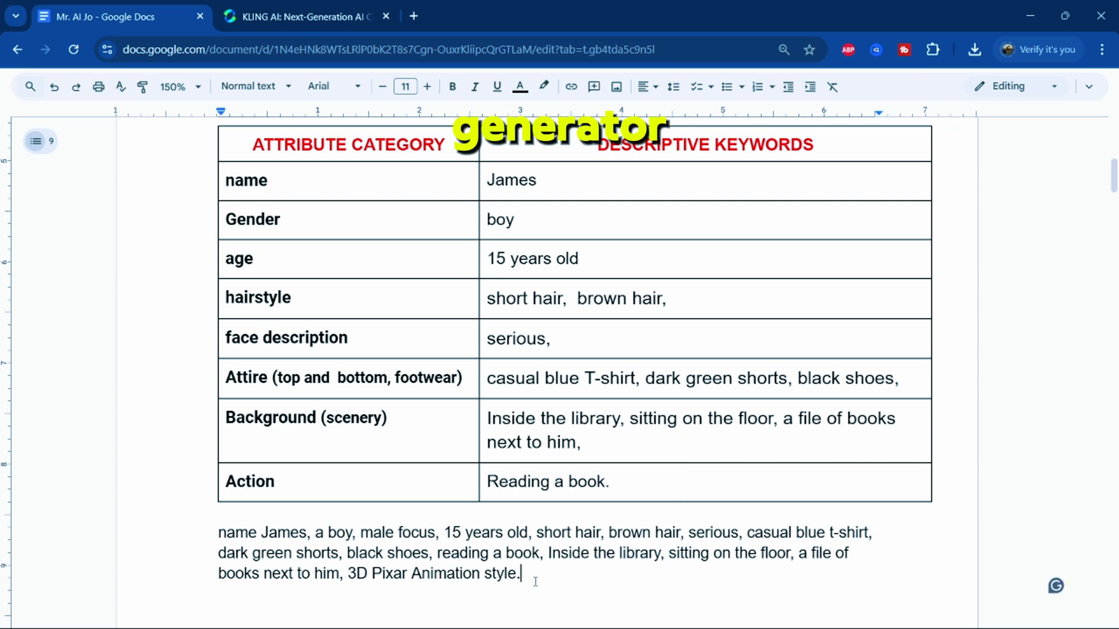
Step: Select the James prompt paragraph under the table and bring up the copy menu
drag(219, 532, 521, 573)
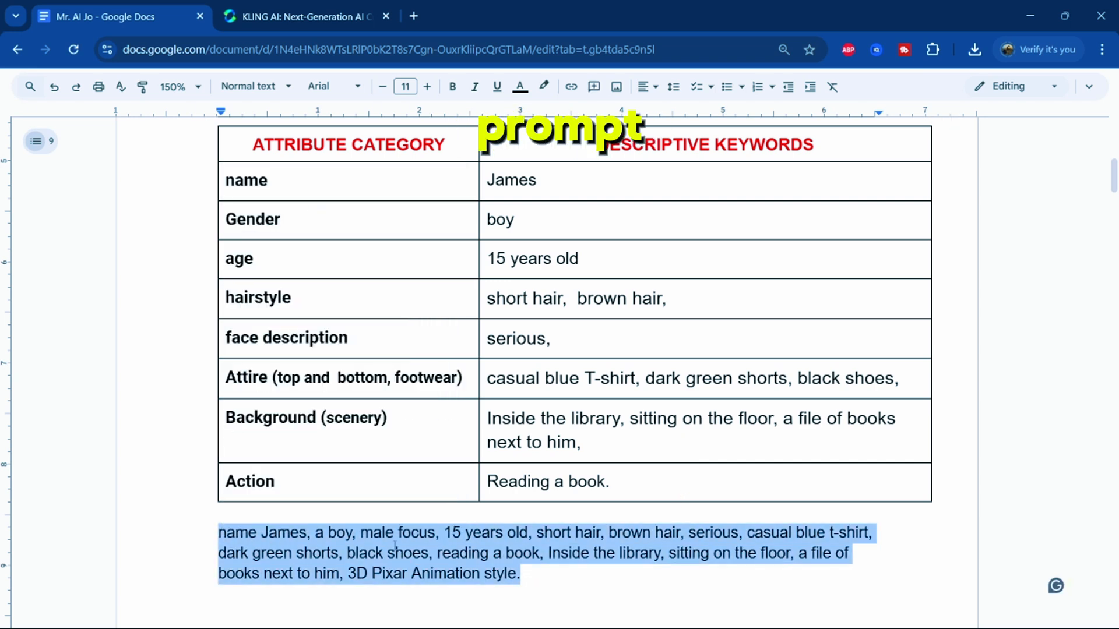
right_click(78, 350)
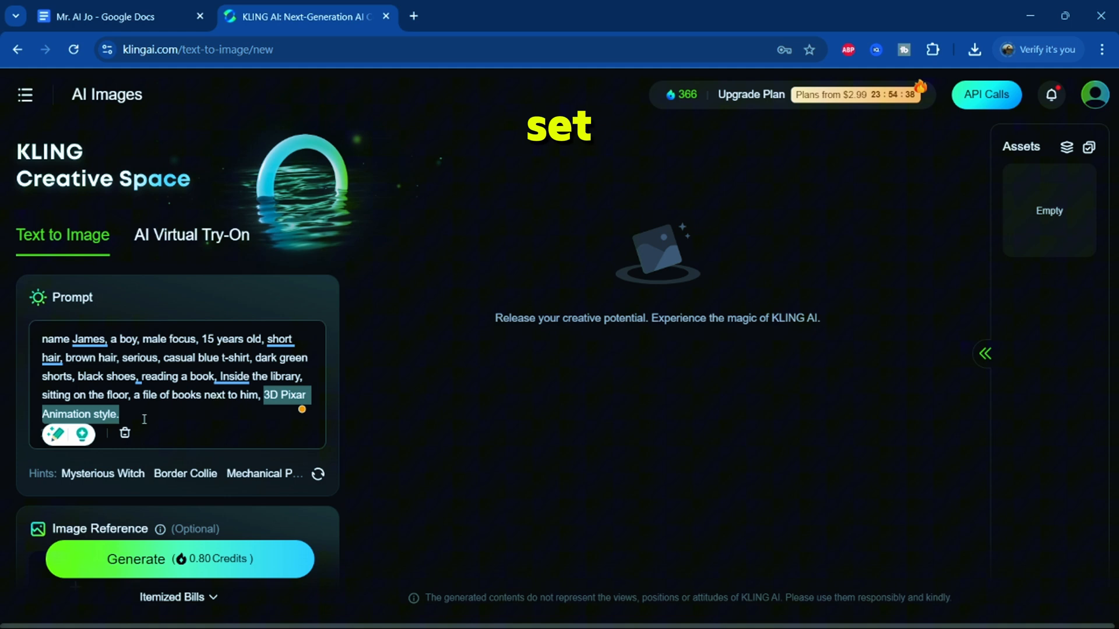
Step: Generate four 16:9 images of James reading in a library from the pasted prompt
scroll(down, 3)
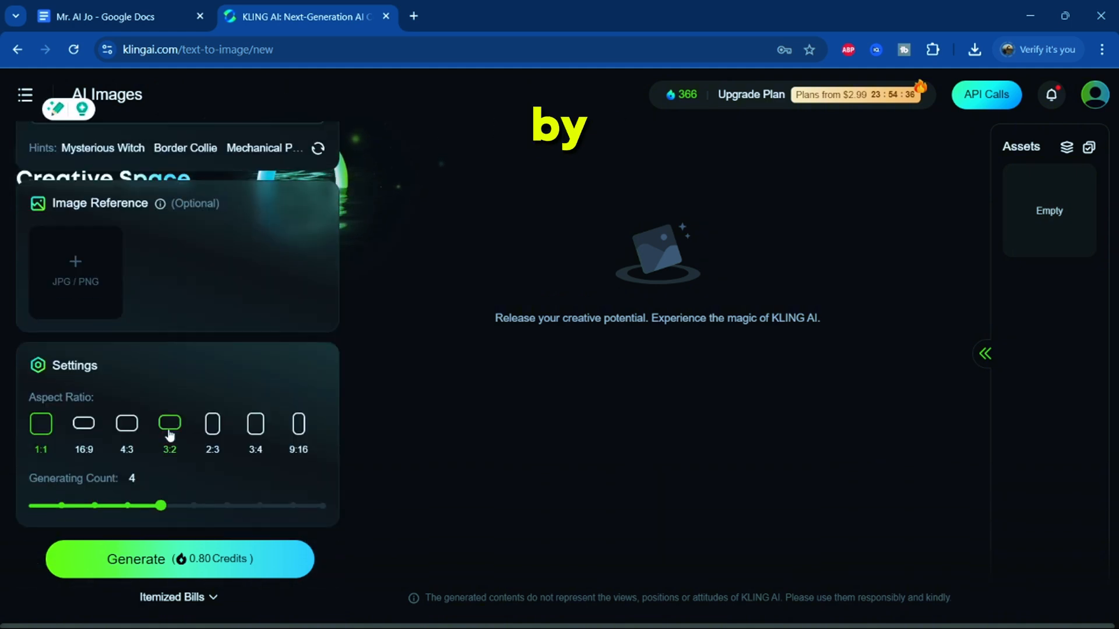
click(83, 423)
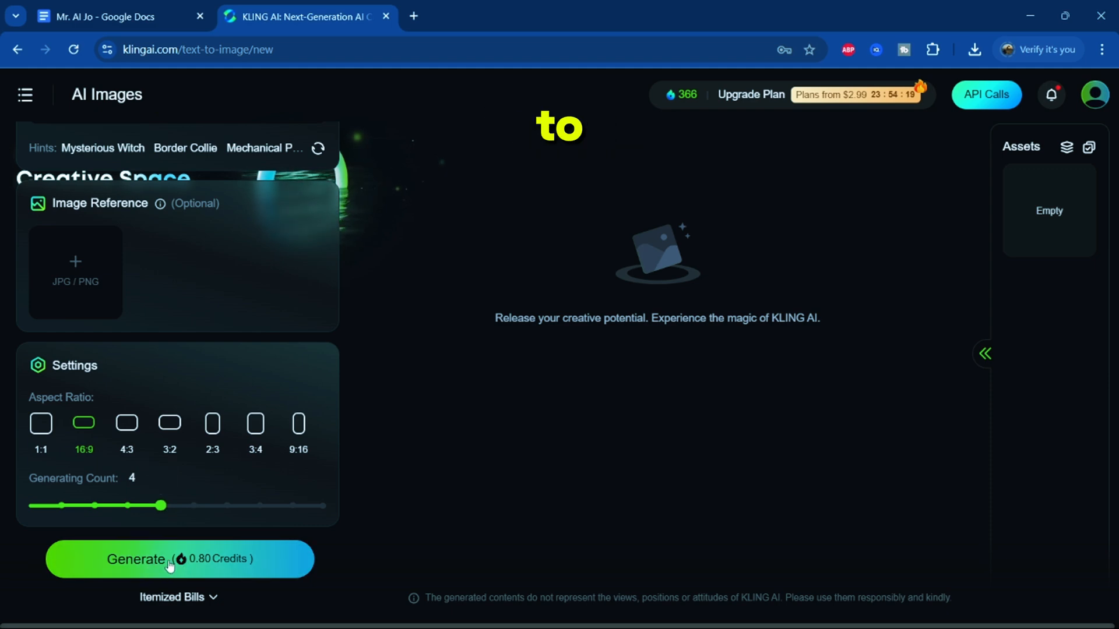
click(179, 558)
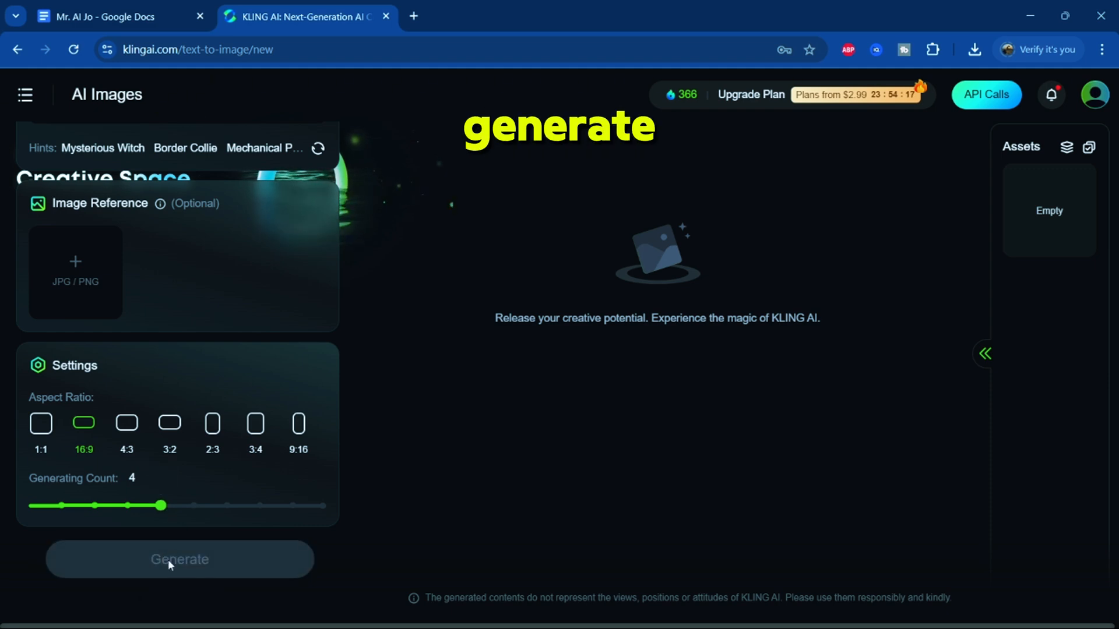
click(178, 559)
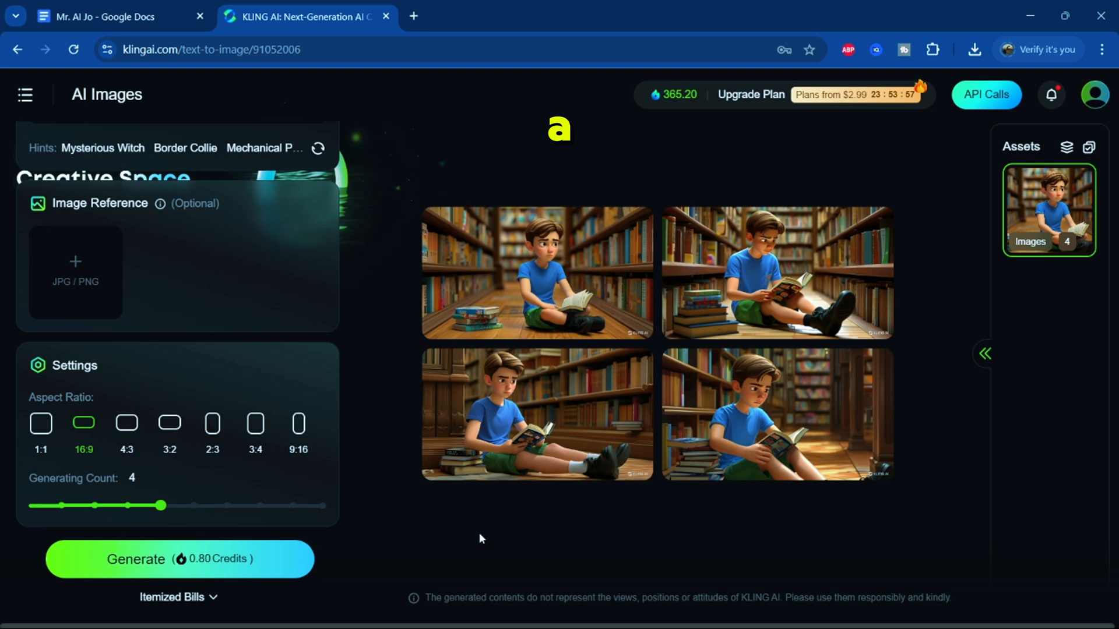
click(776, 414)
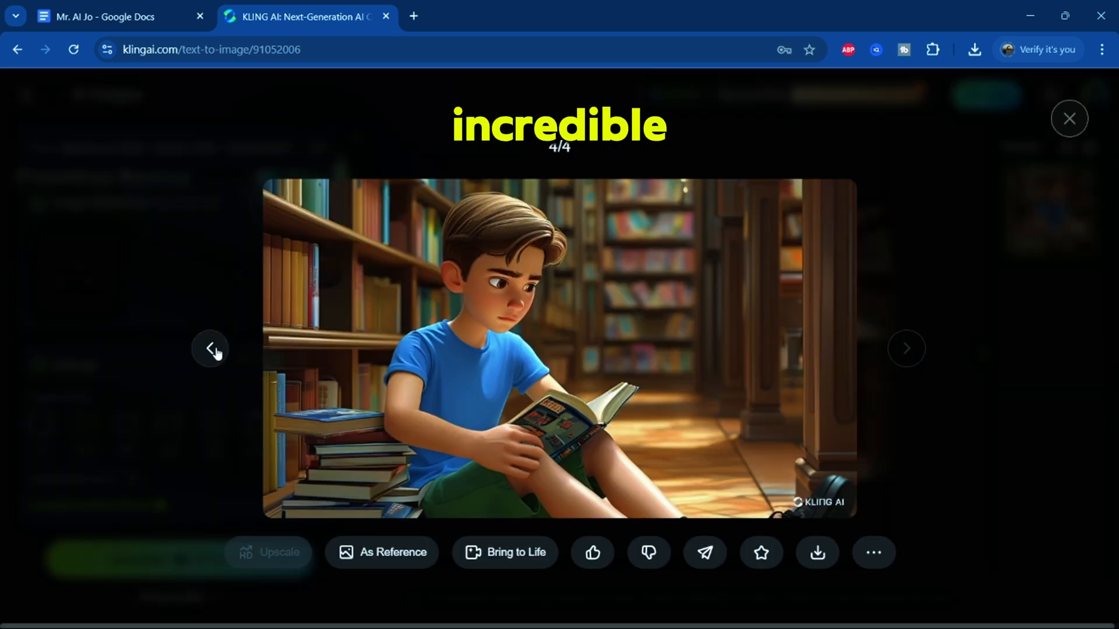
Step: Browse the four library images full-size, then return to the character document
click(210, 349)
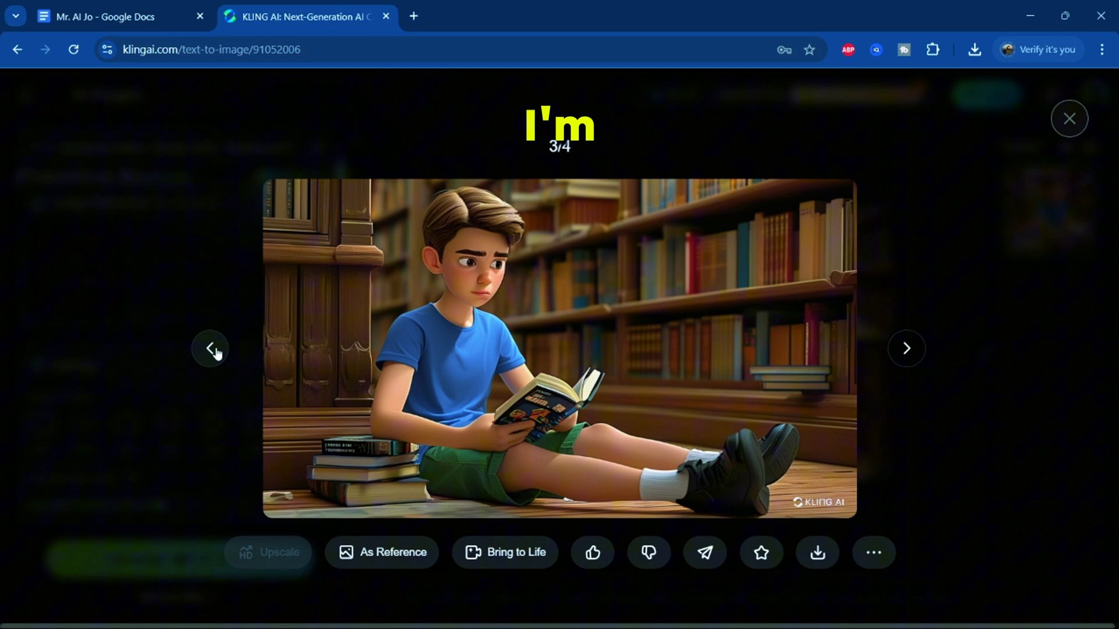
click(210, 349)
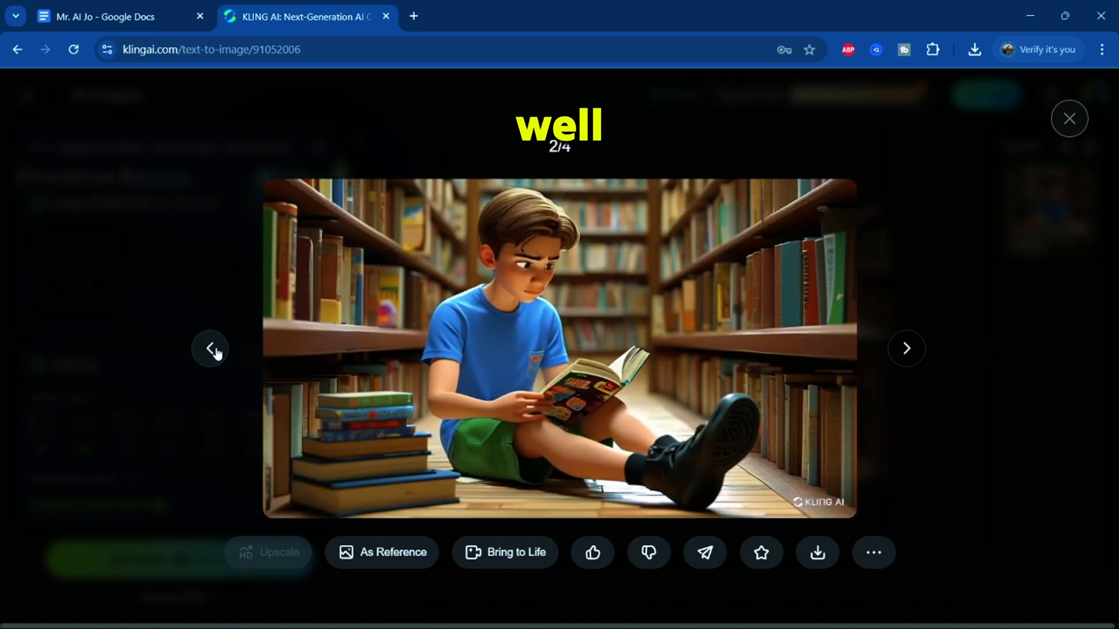
click(210, 348)
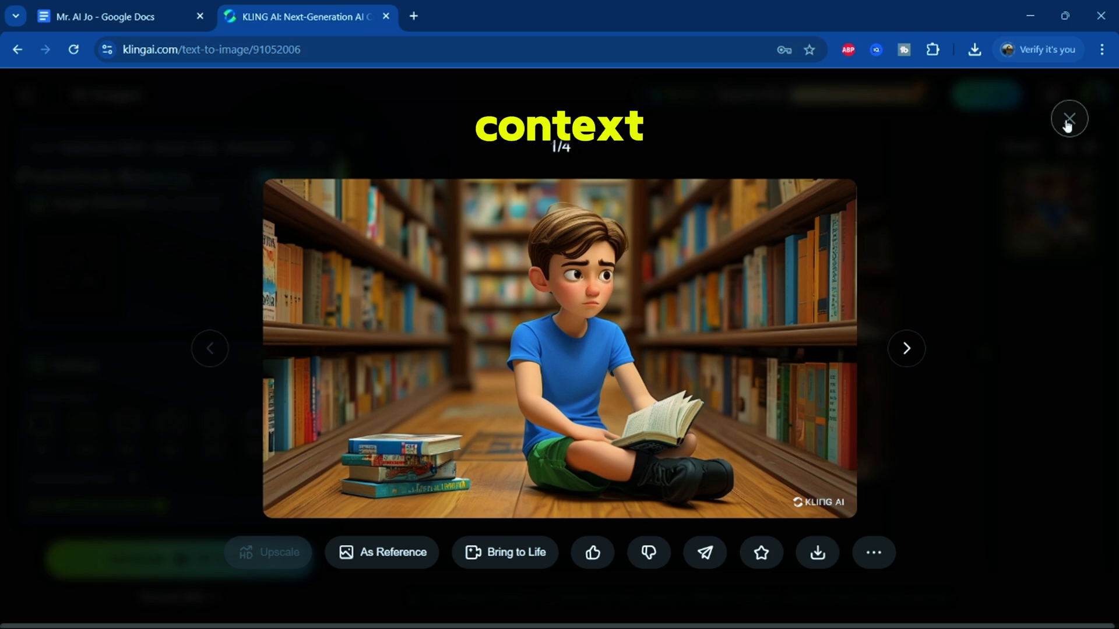
click(1068, 118)
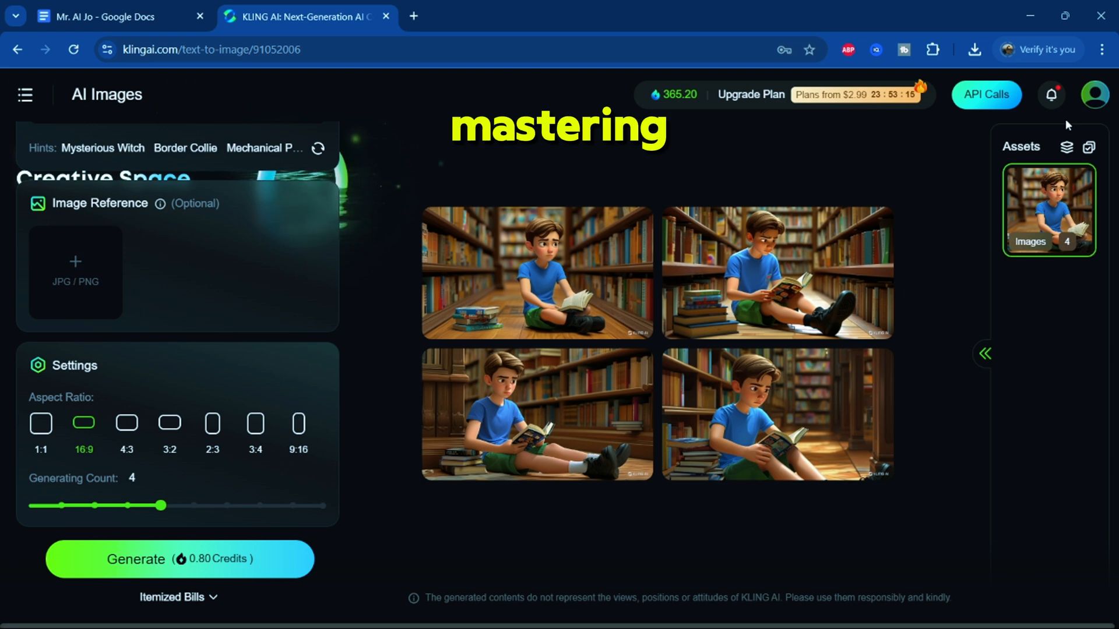
click(107, 17)
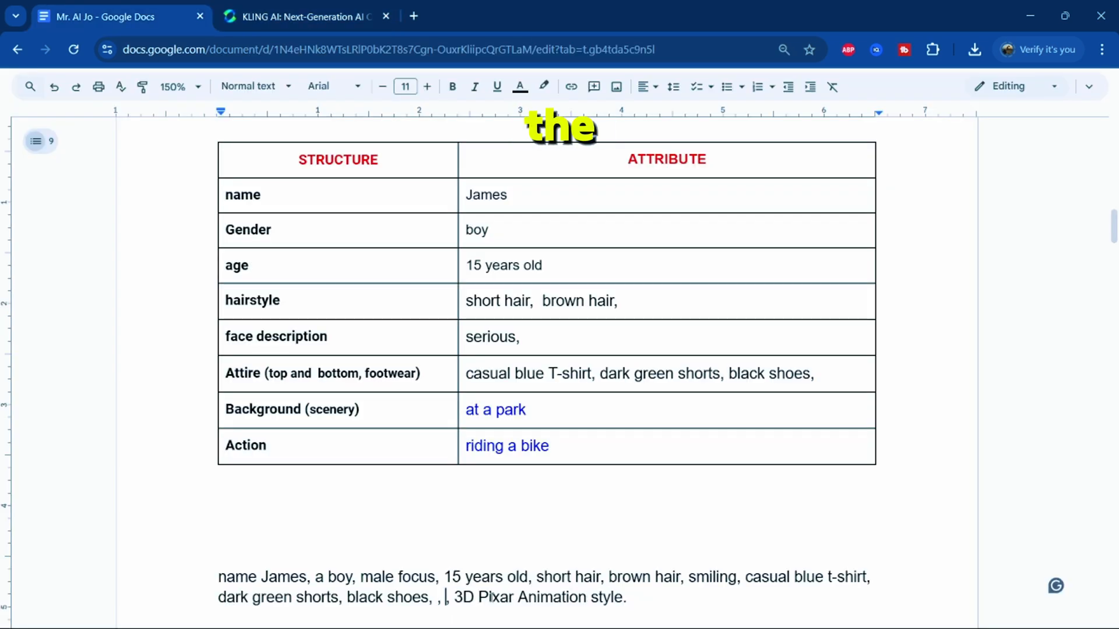
Step: Edit James's prompt to read "riding a bike, at a park" before the style ending
scroll(down, 3)
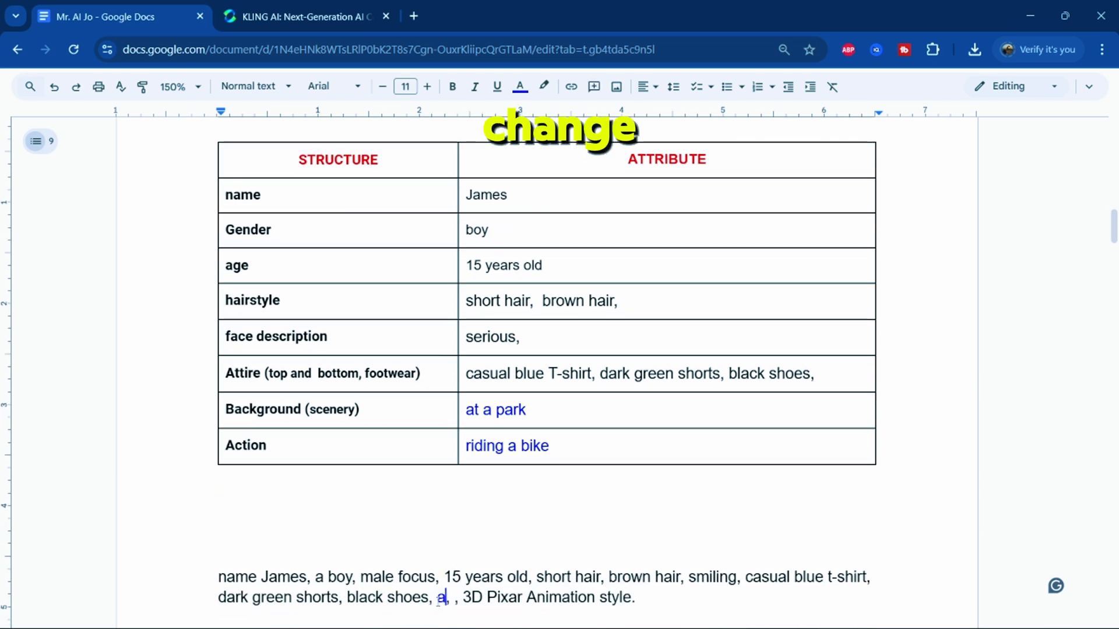
text(at a park)
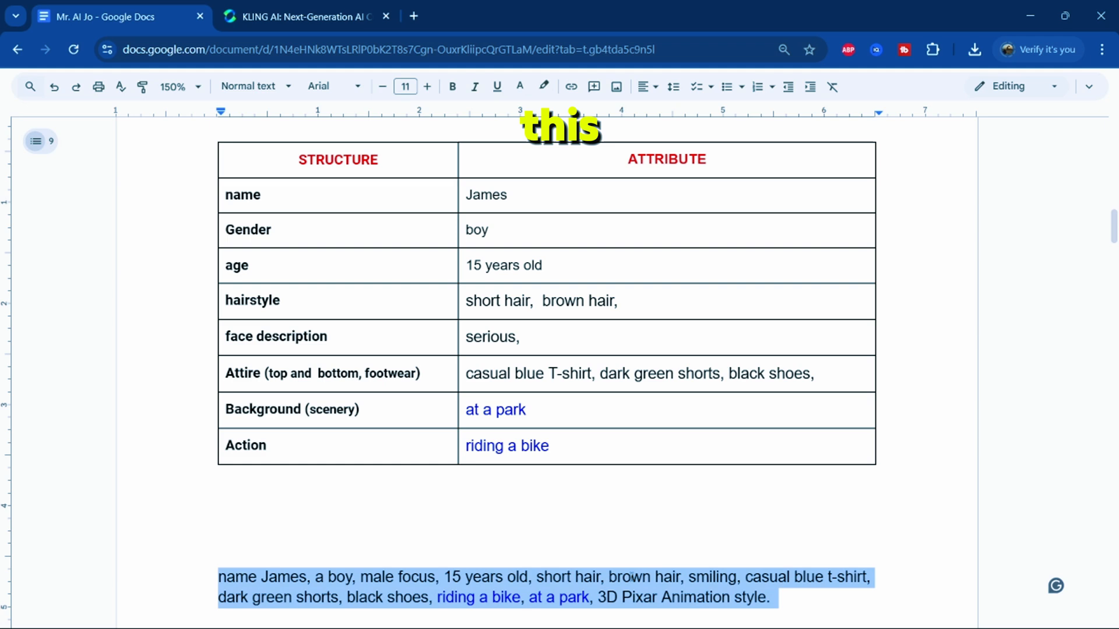
Step: Generate four images of James riding a bike in a park and view them full-size
click(307, 16)
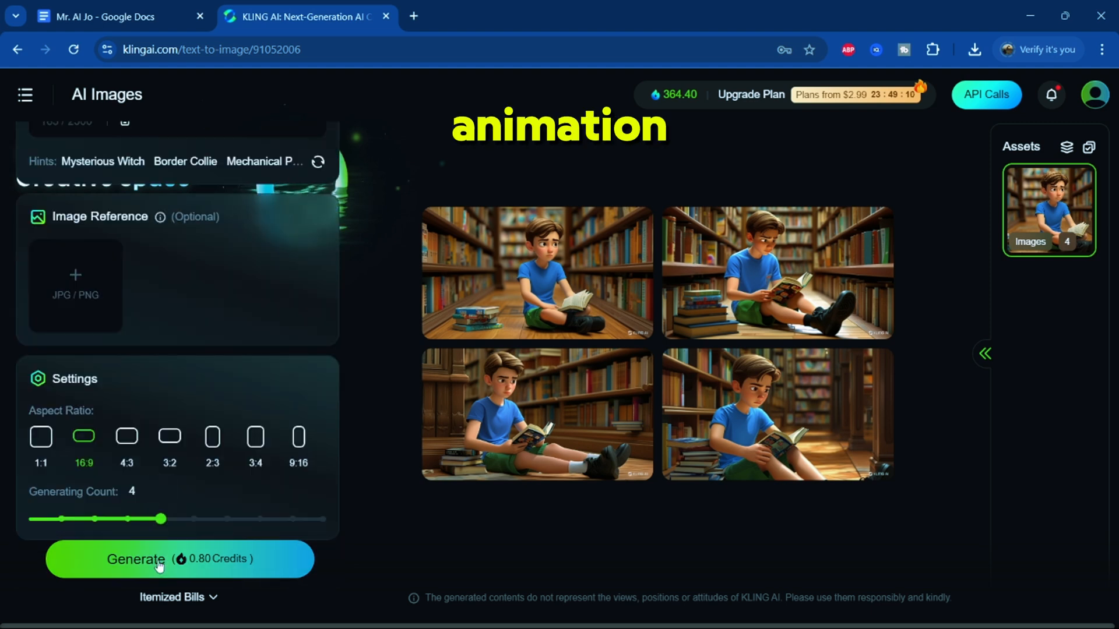
click(179, 559)
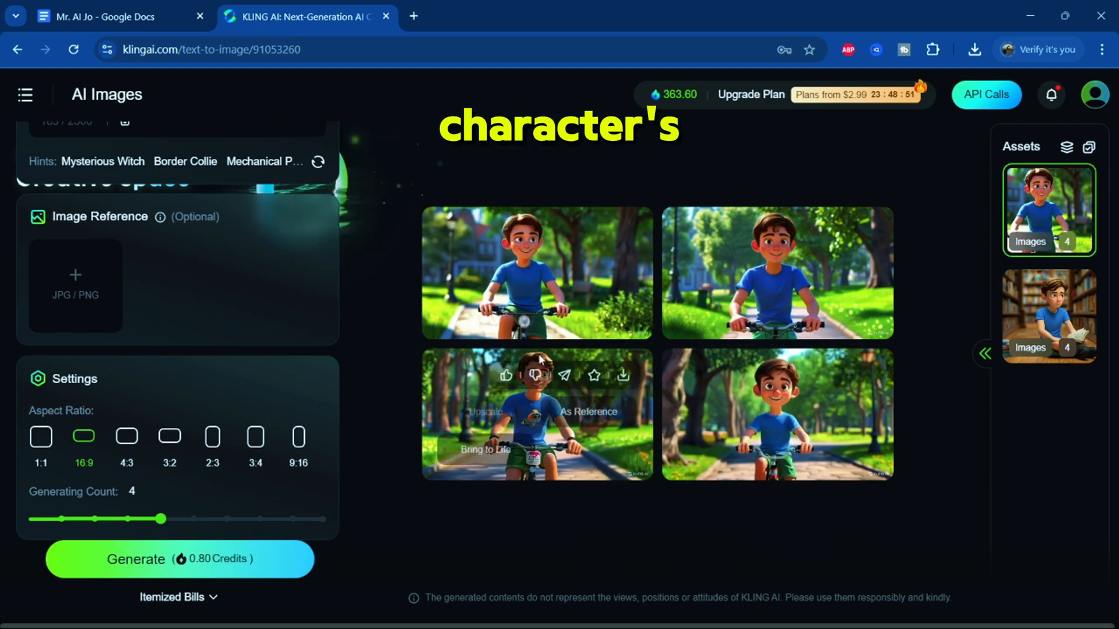
click(536, 273)
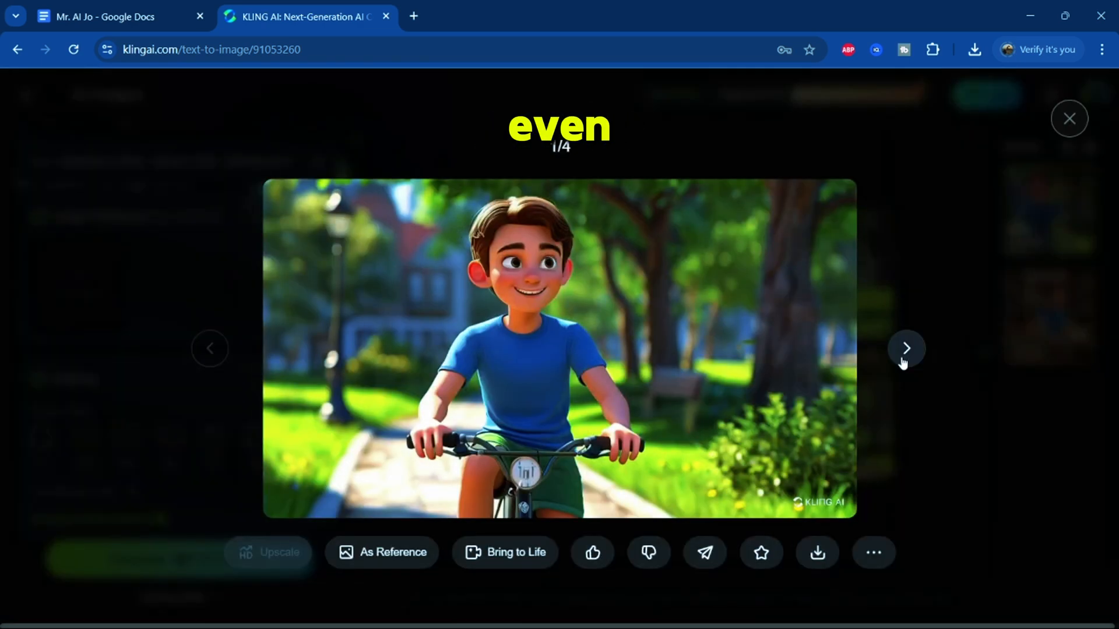
click(906, 349)
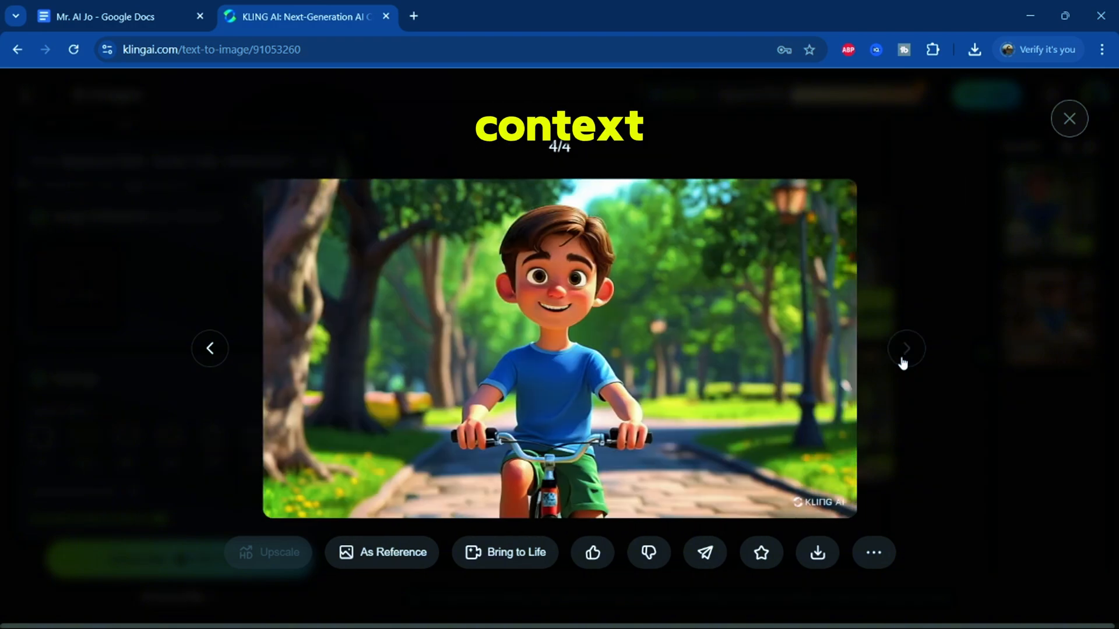
click(1068, 118)
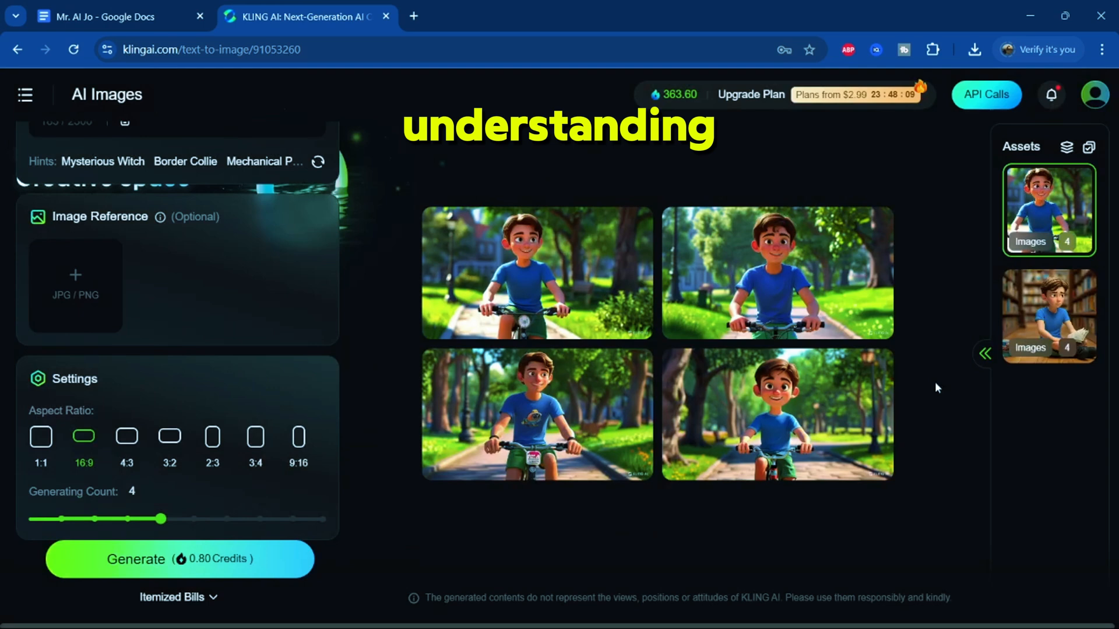
Step: Generate four ice cream shop images of James and step through them full-size
scroll(up, 3)
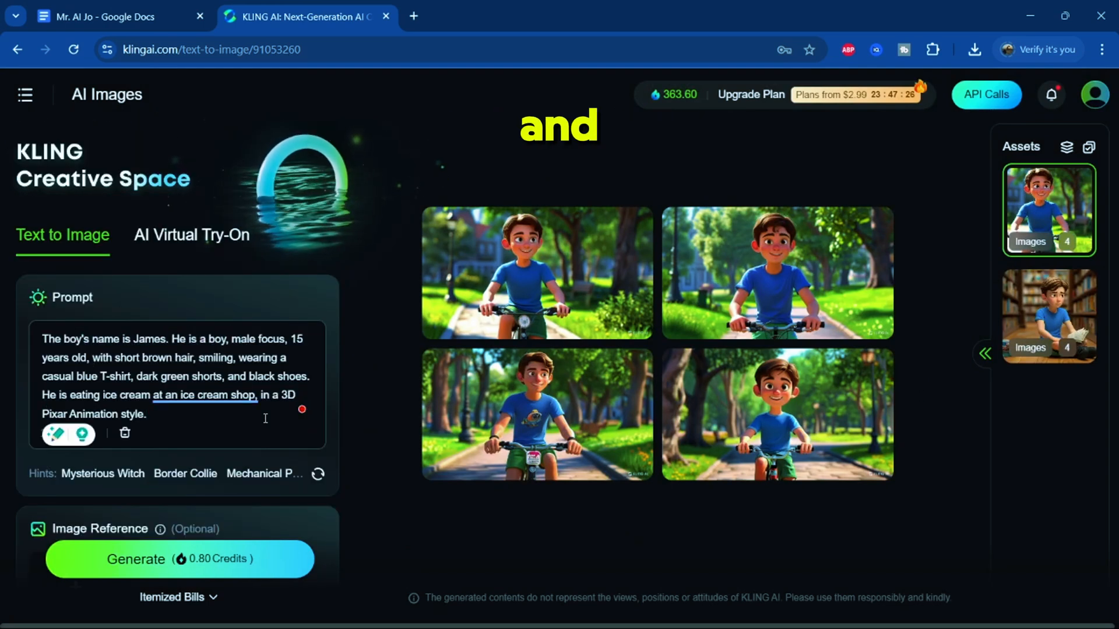
scroll(down, 3)
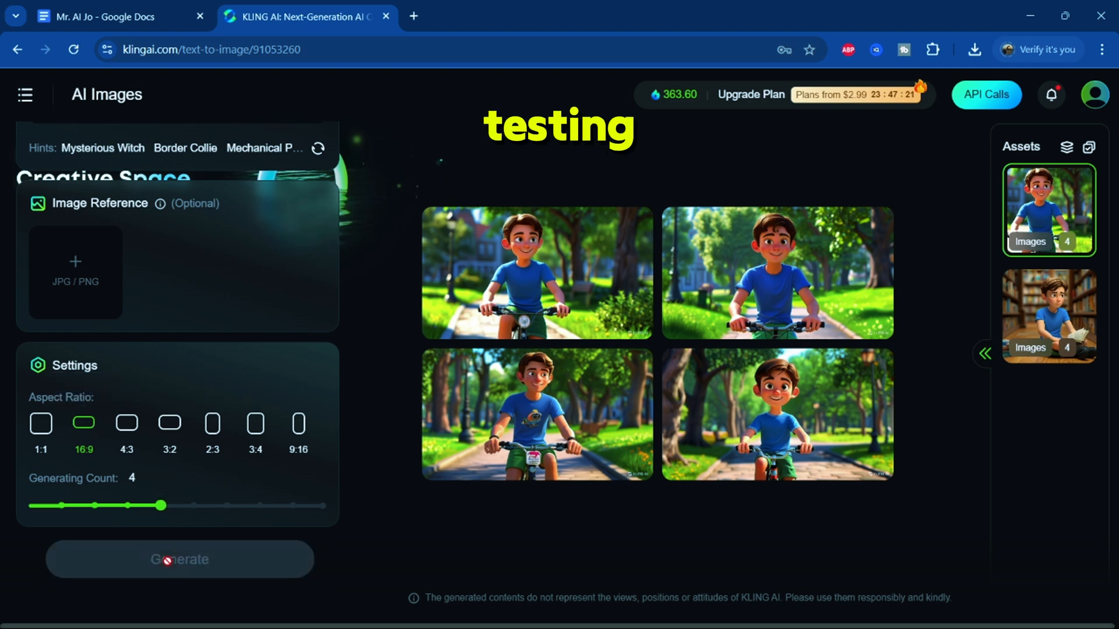
click(179, 559)
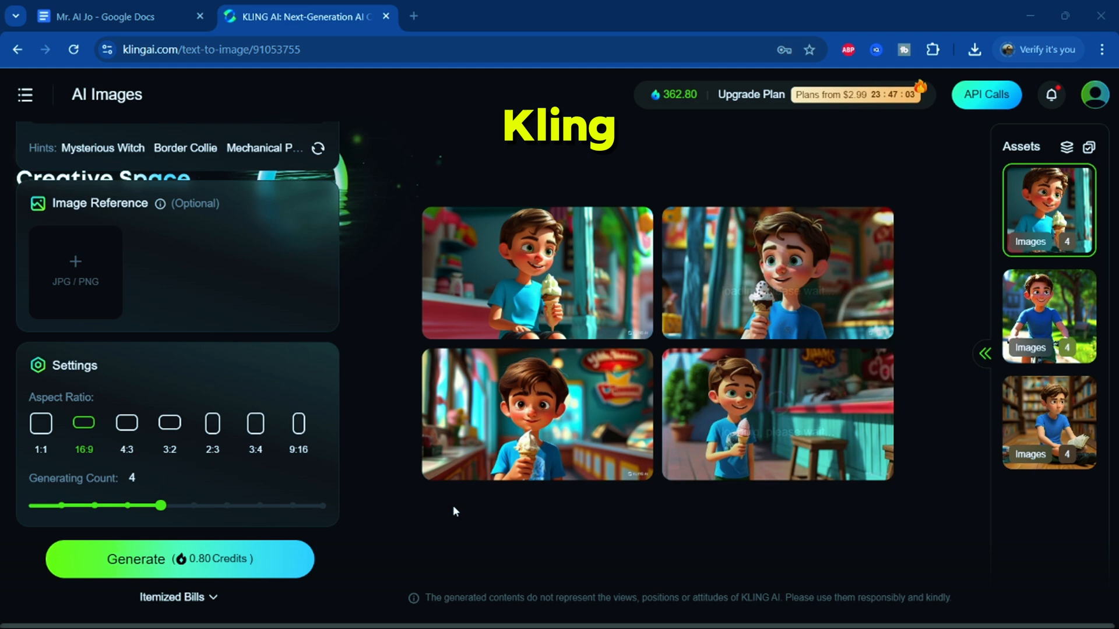
click(537, 273)
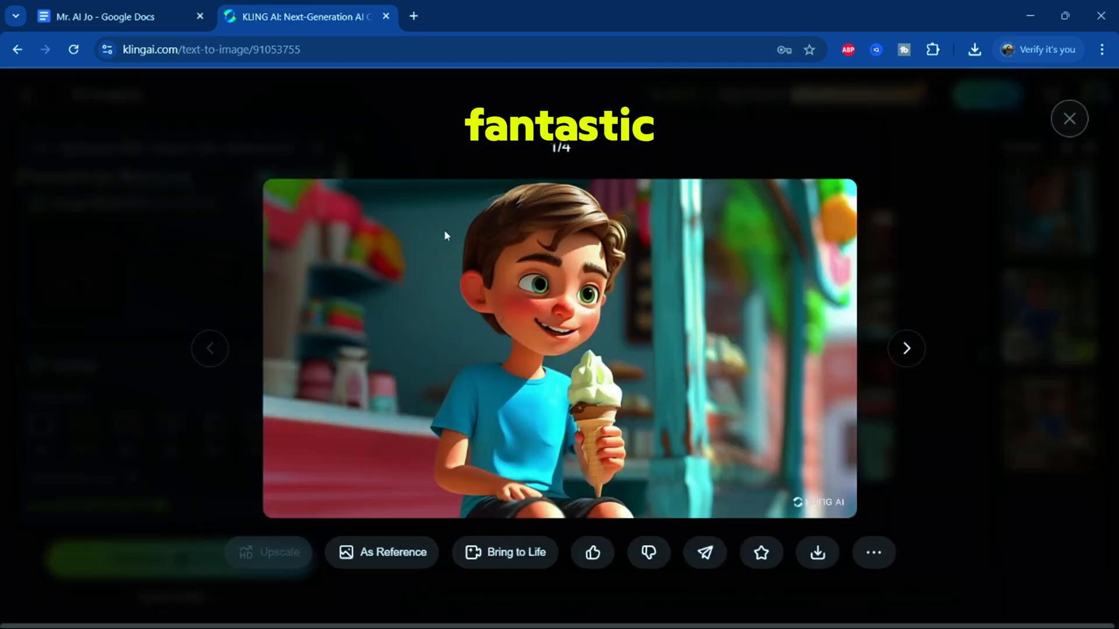
click(905, 349)
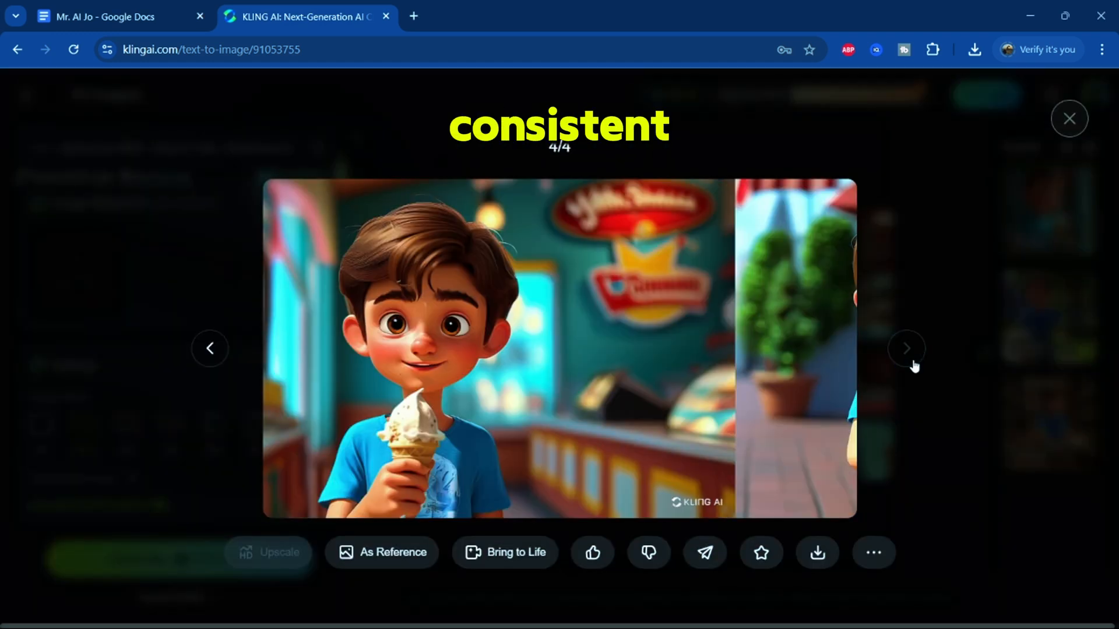
click(1069, 118)
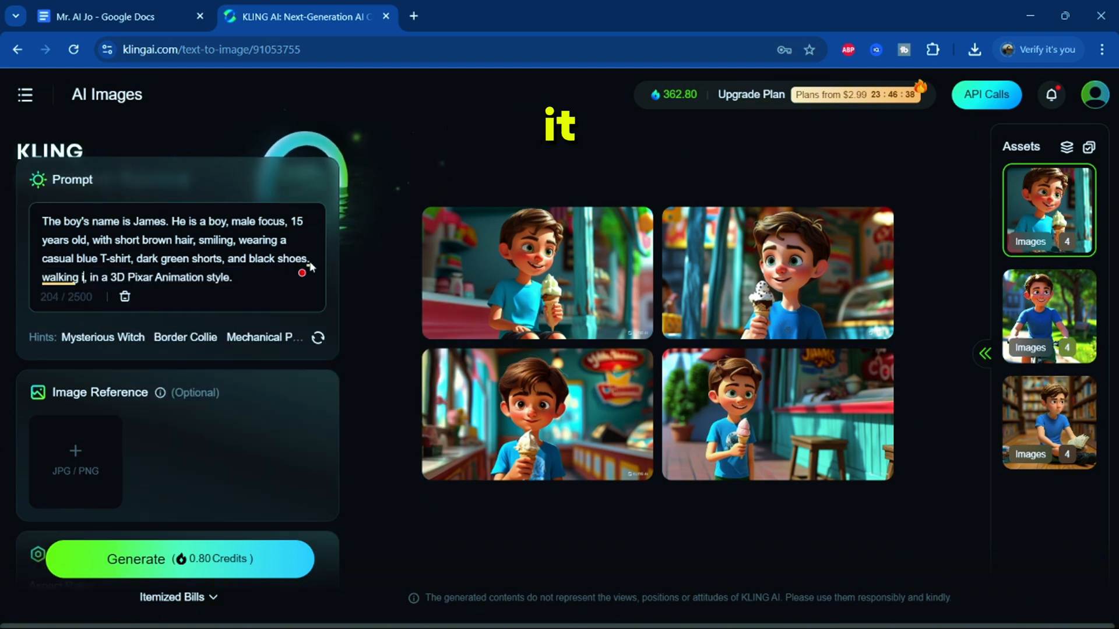
Step: Change the prompt to "walking in front of the school" and start generating that batch
text(in front of the school)
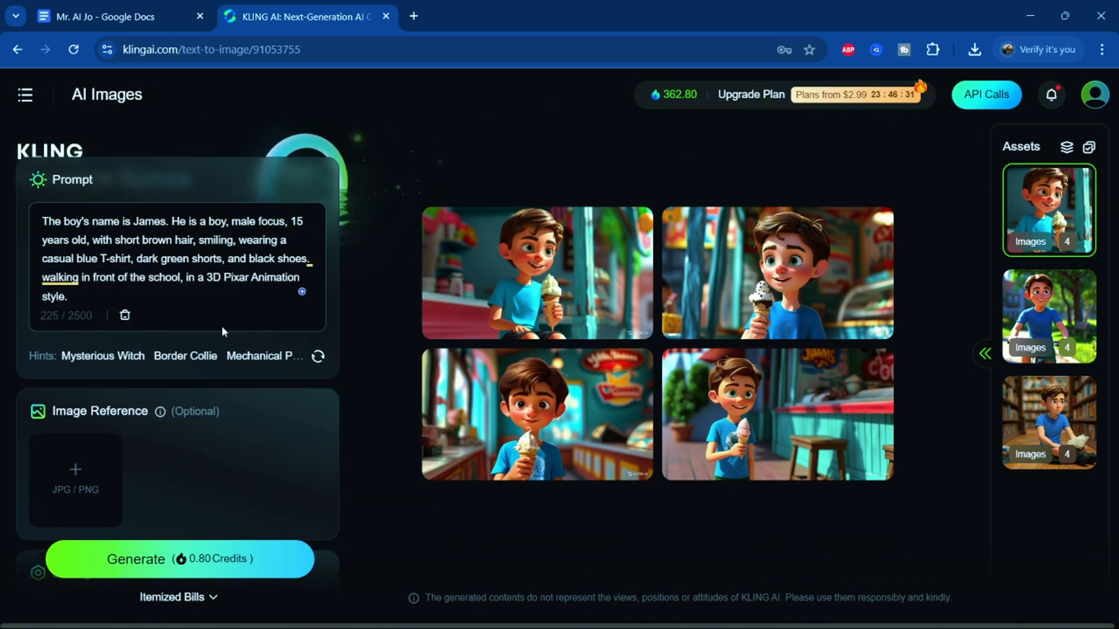
click(179, 559)
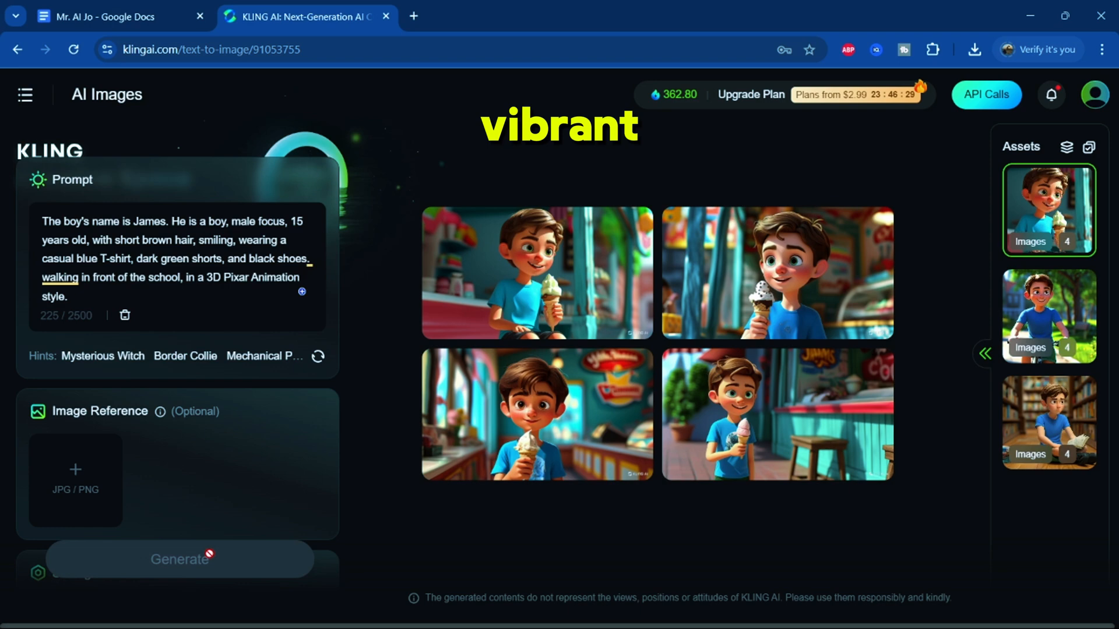
click(179, 559)
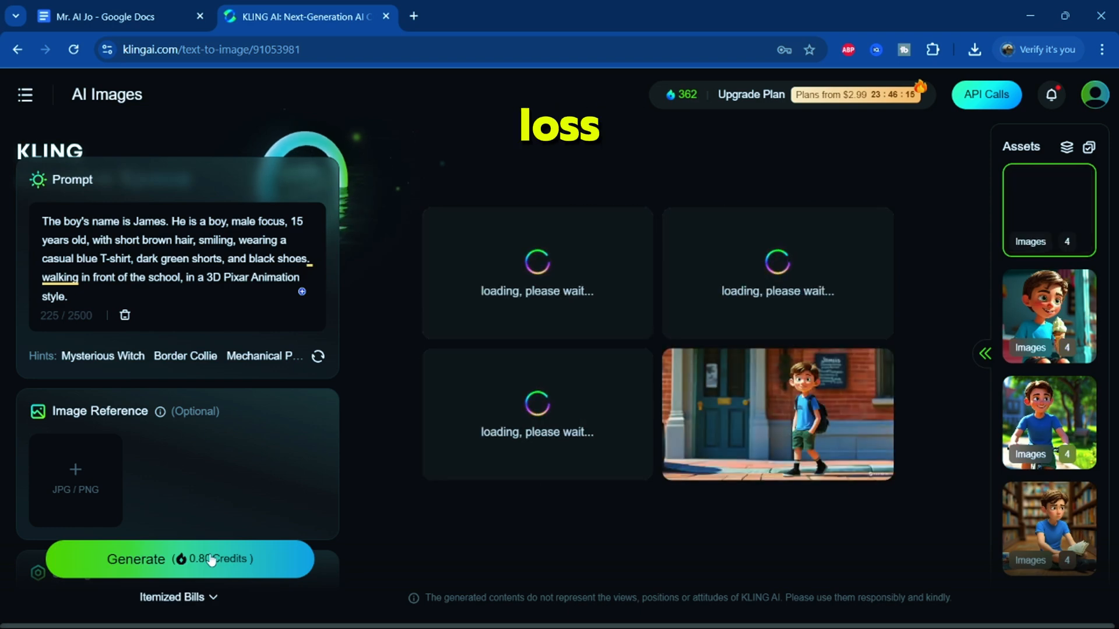